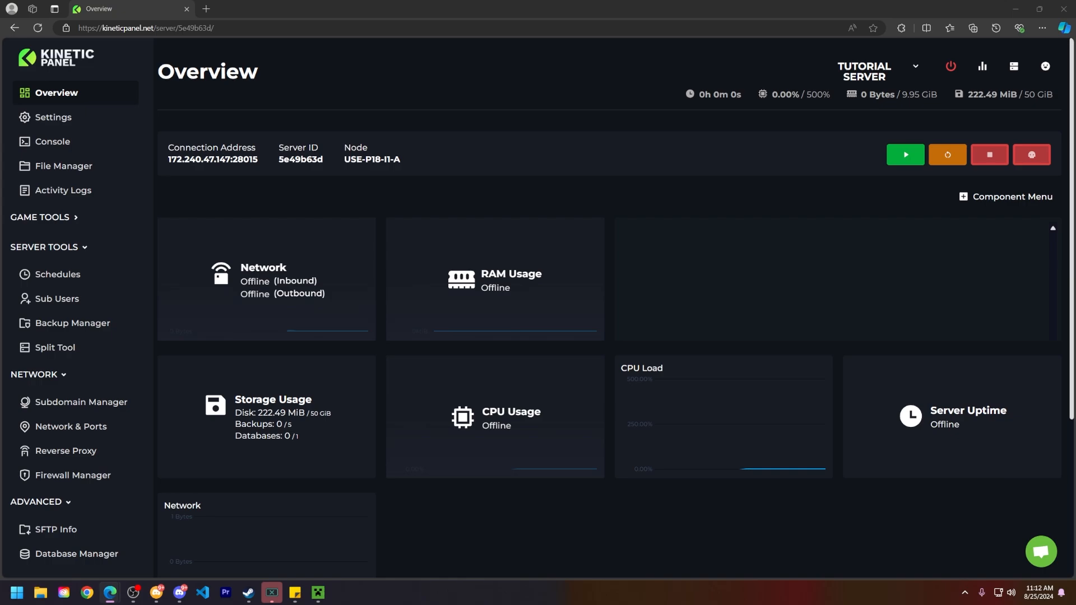
Open the server's Settings page from the left sidebar
{"action": "left_click", "coordinate": [53, 116]}
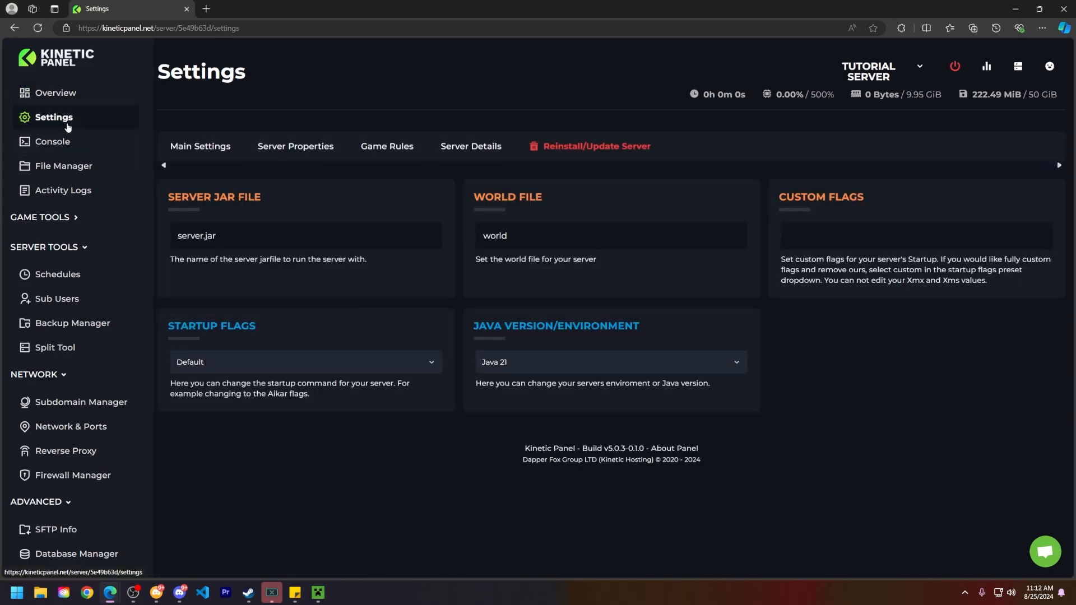
In Server Properties, change Online Mode from true to false
{"action": "left_click", "coordinate": [295, 146]}
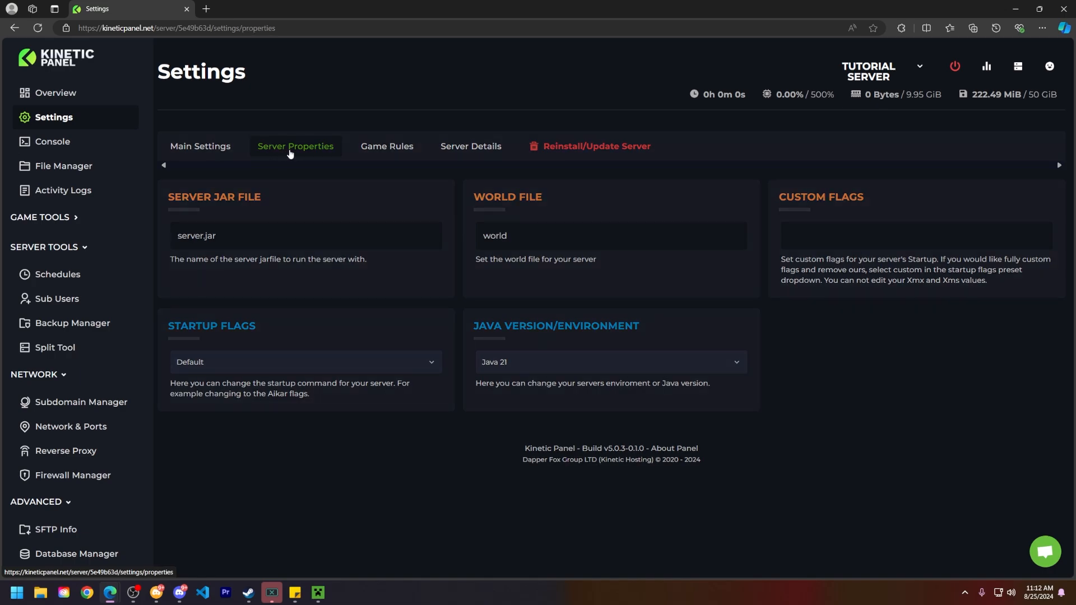
{"action": "left_click", "coordinate": [295, 145]}
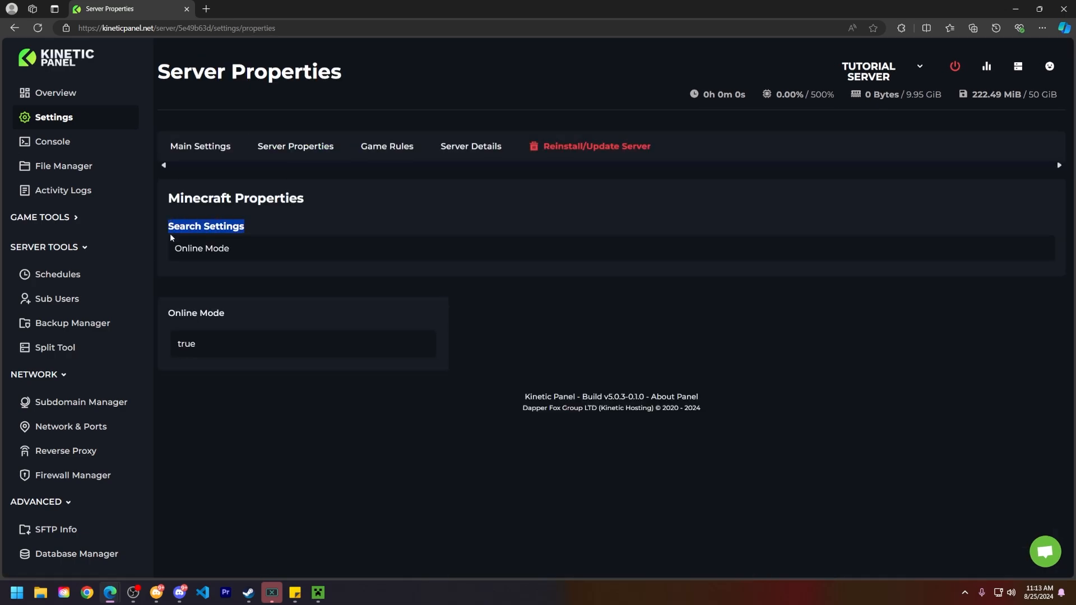
{"action": "mouse_move", "coordinate": [185, 491]}
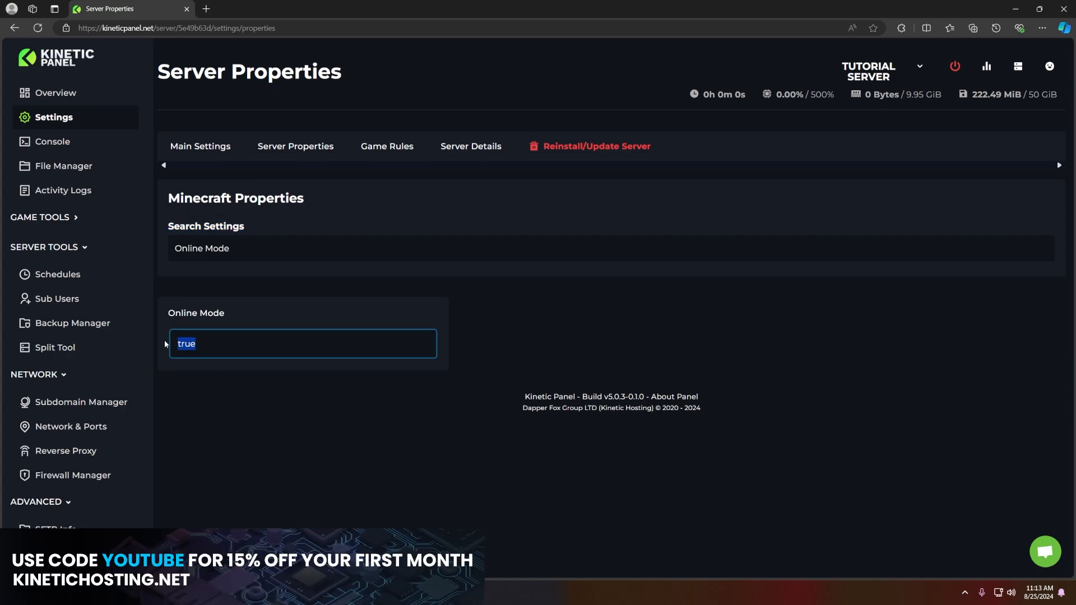
{"action": "type", "text": "false"}
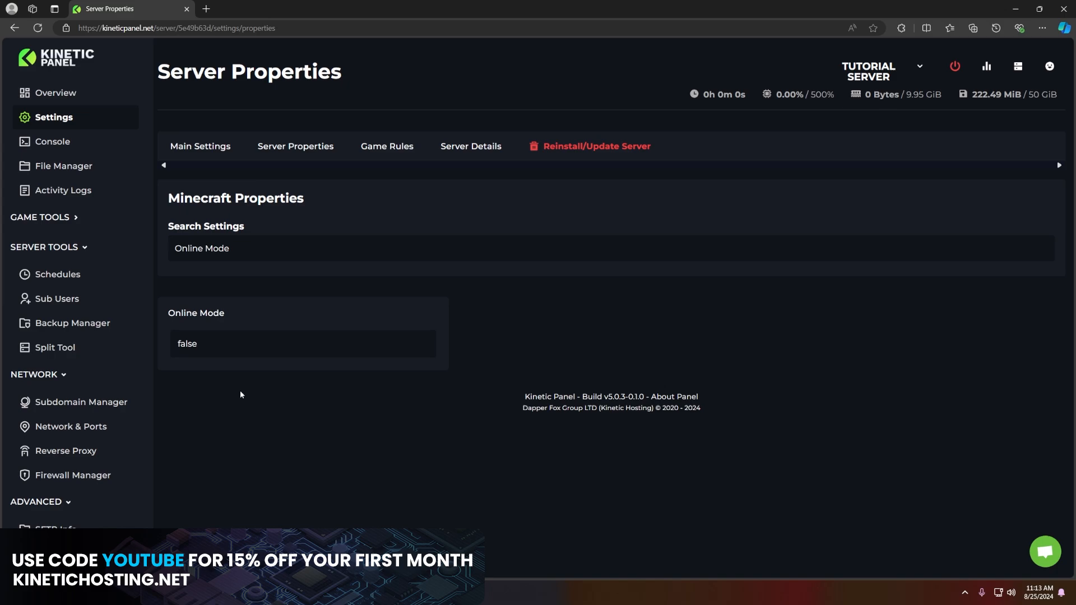